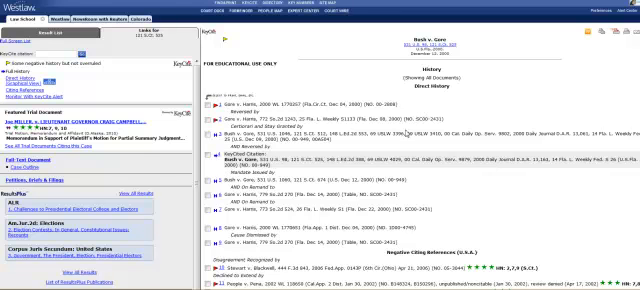
pyautogui.scroll(-3)
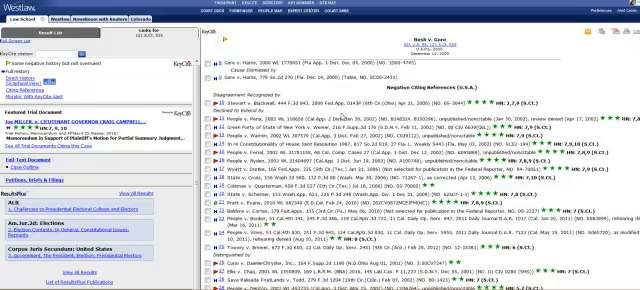
pyautogui.scroll(-3)
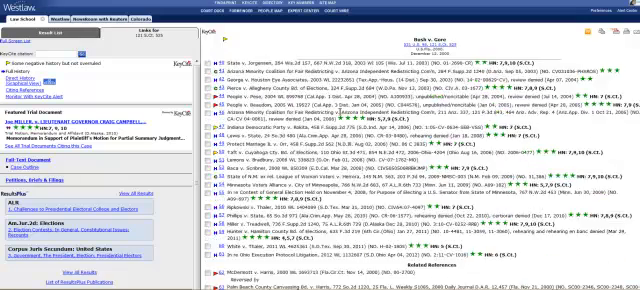
pyautogui.scroll(-3)
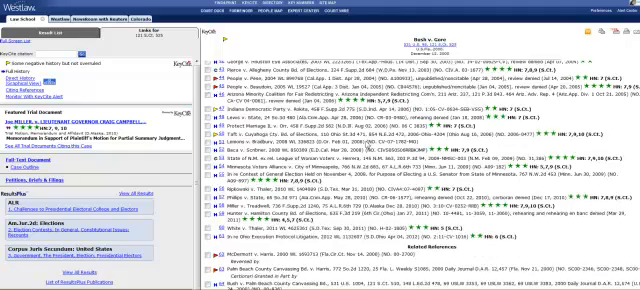
pyautogui.scroll(-3)
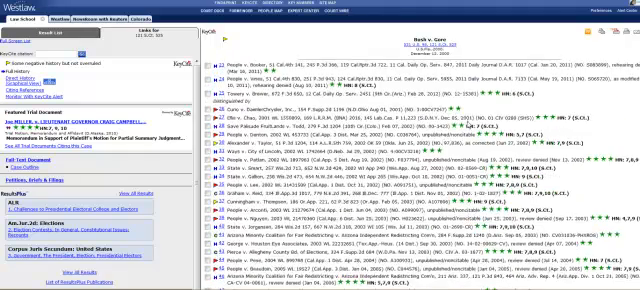
pyautogui.scroll(-3)
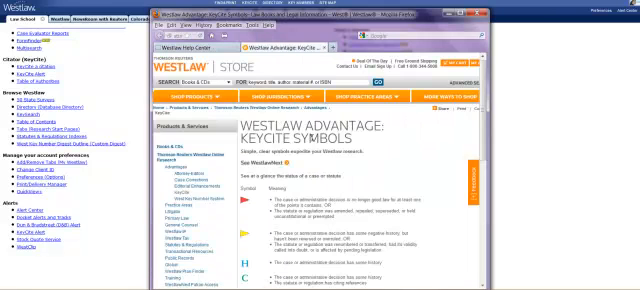
pyautogui.scroll(-3)
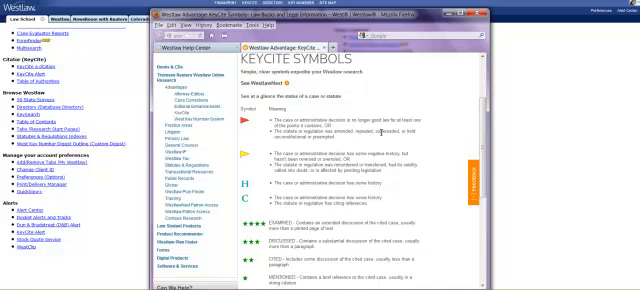
pyautogui.scroll(-3)
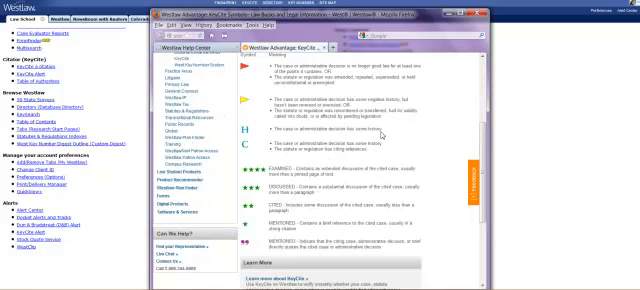
pyautogui.scroll(-3)
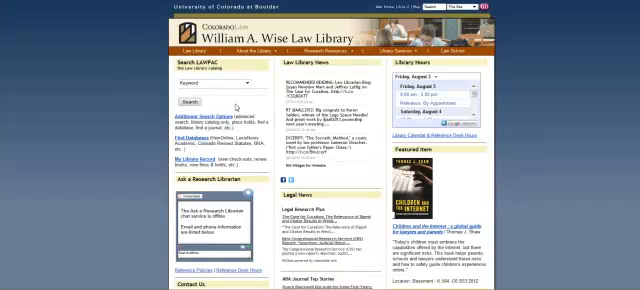
pyautogui.scroll(-3)
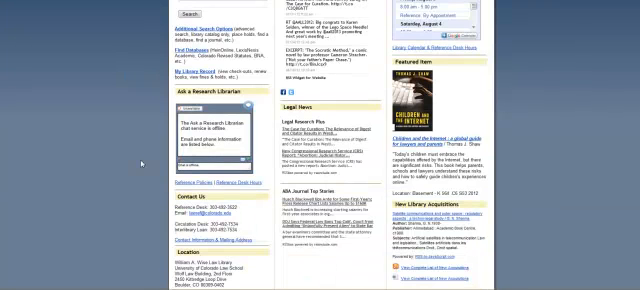
pyautogui.scroll(-3)
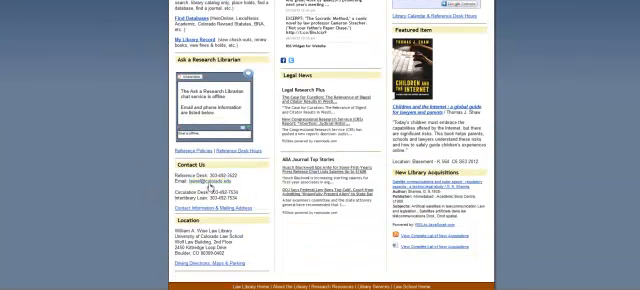